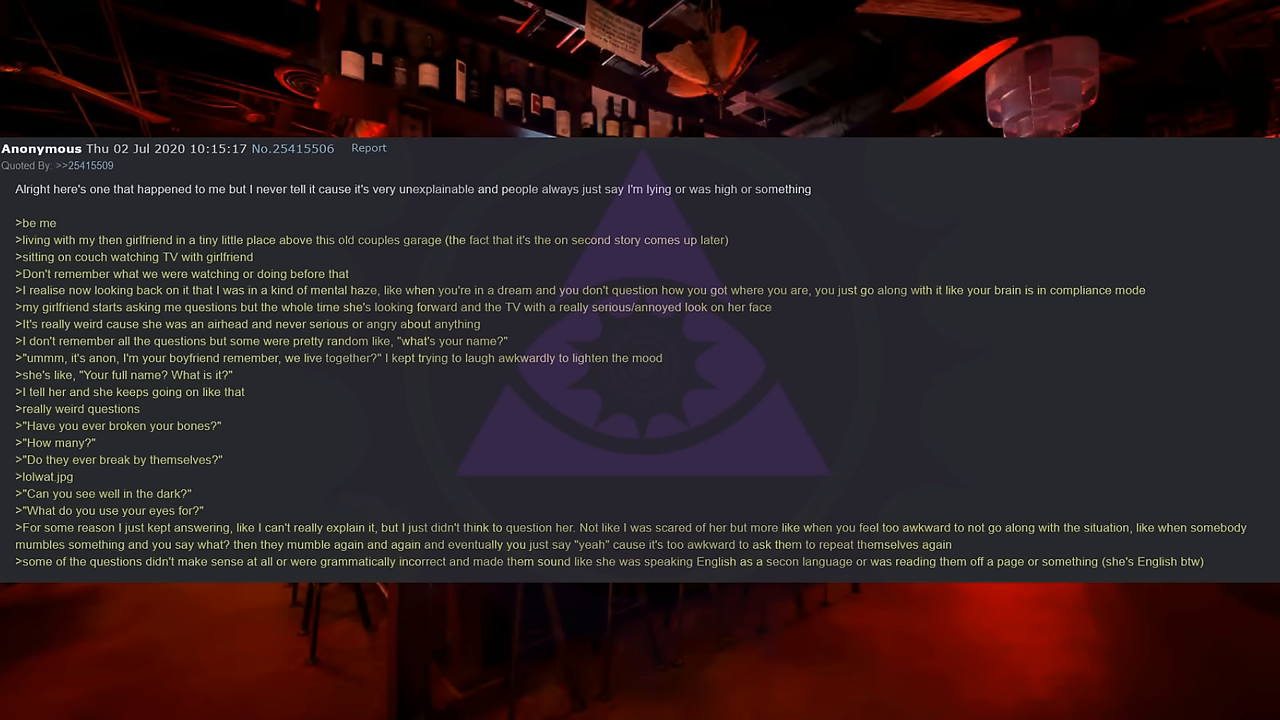
scroll(down, 3)
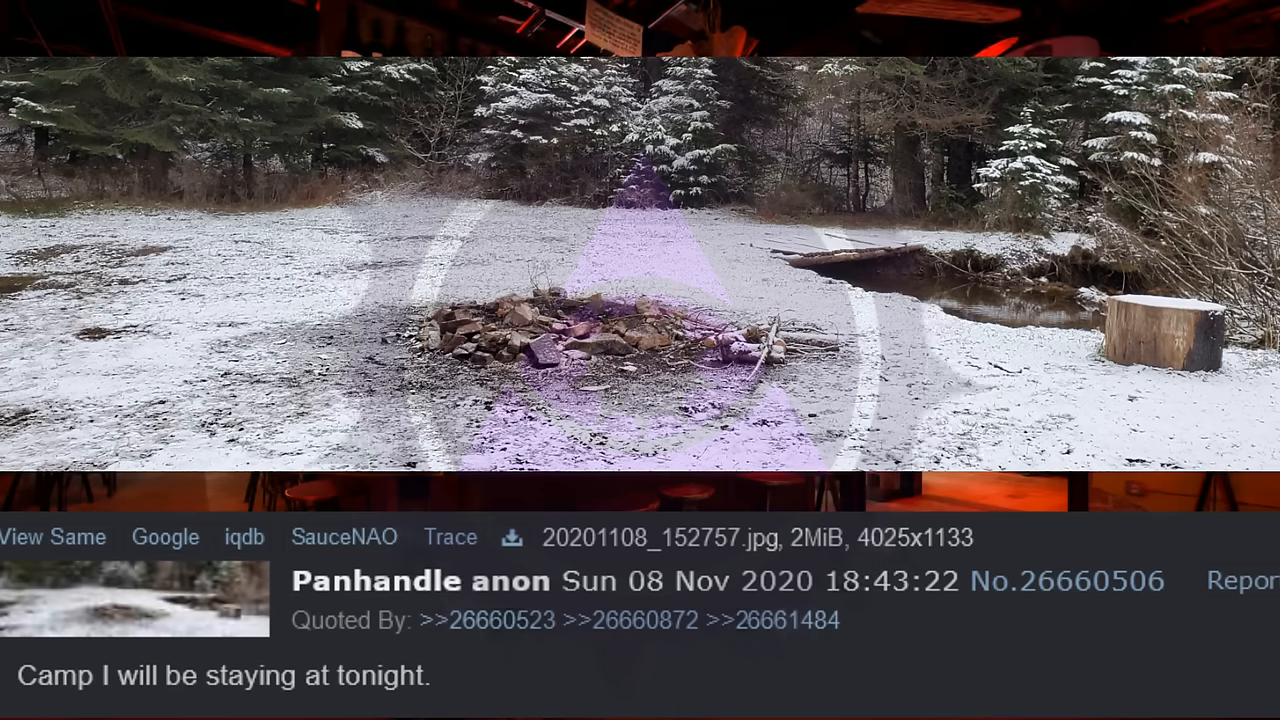
scroll(down, 3)
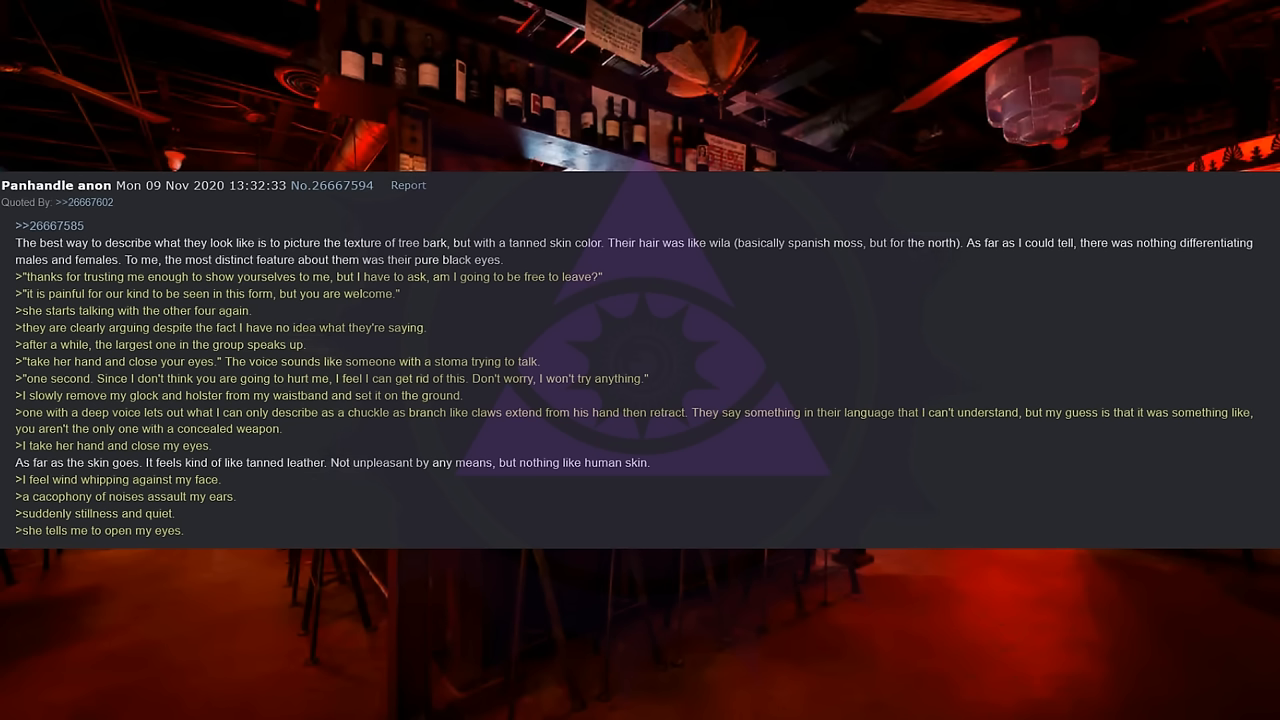
scroll(down, 3)
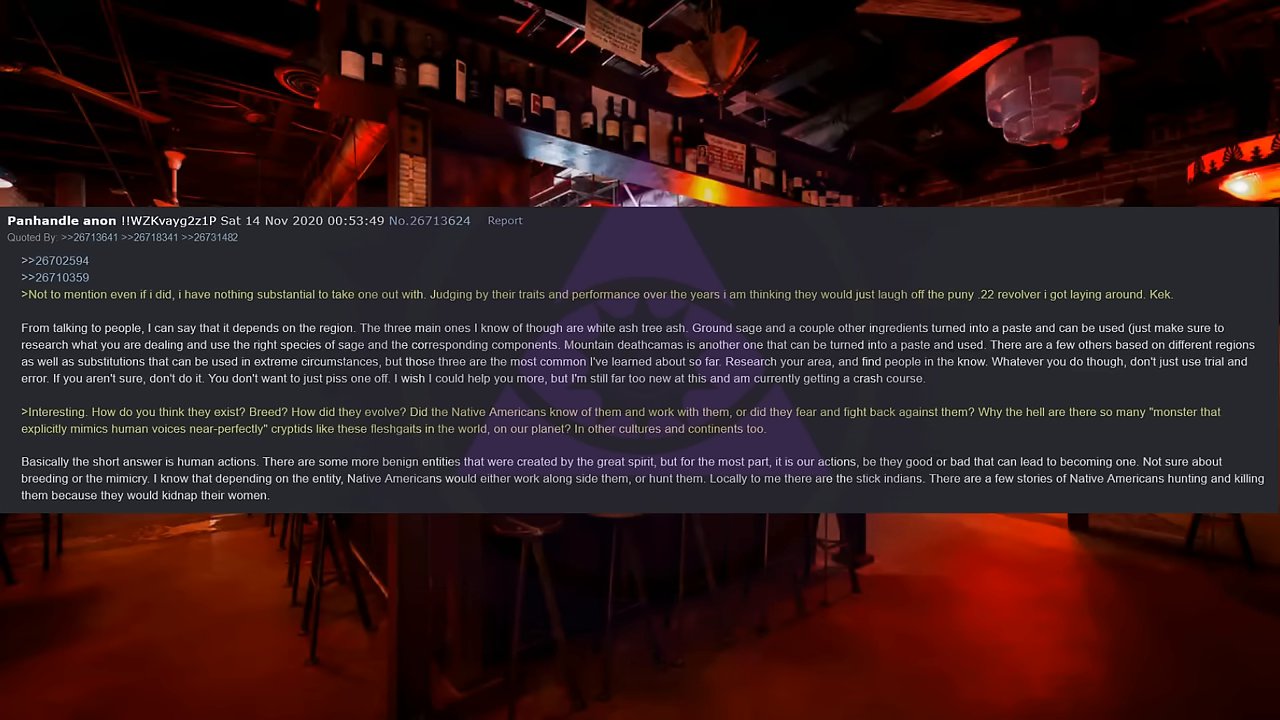
scroll(down, 3)
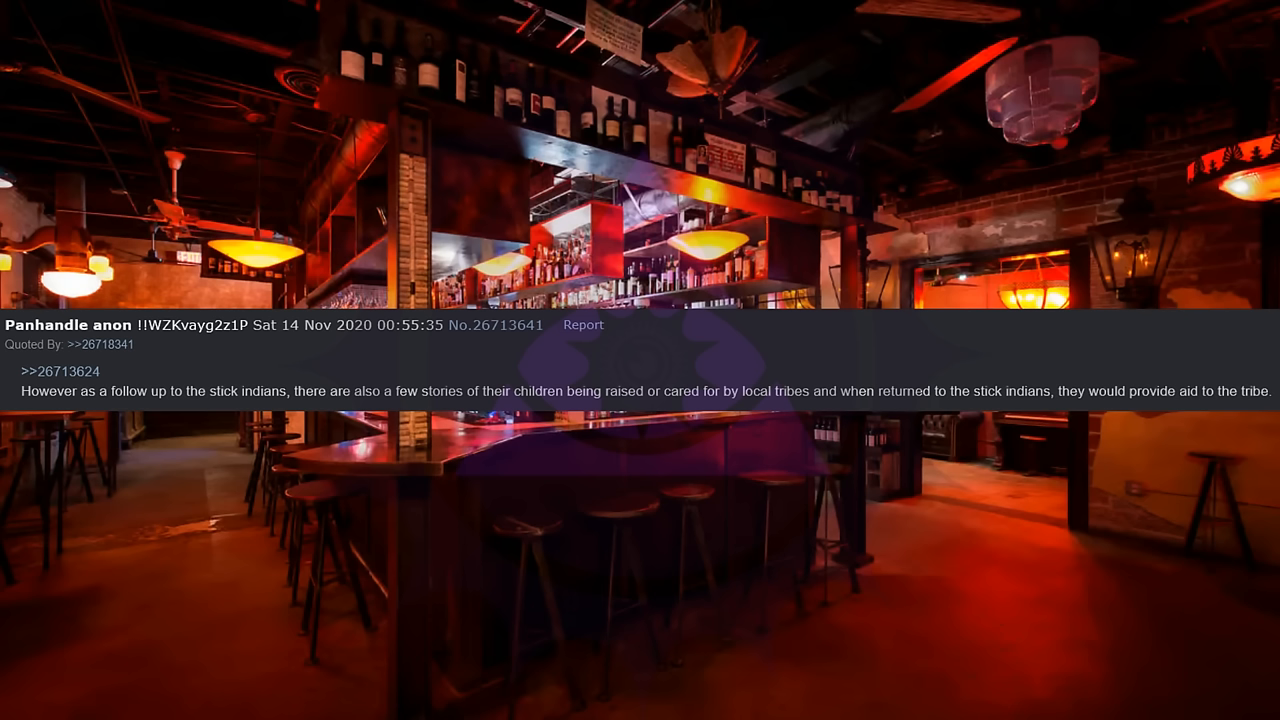